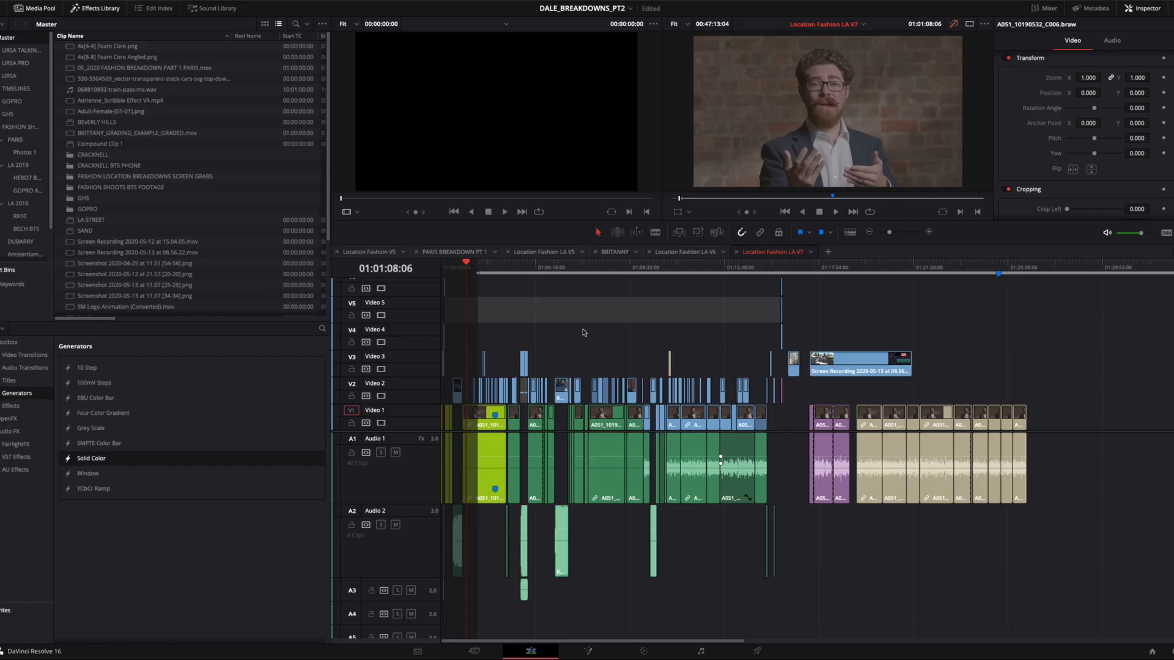
{"action": "mouse_move", "coordinate": [595, 334]}
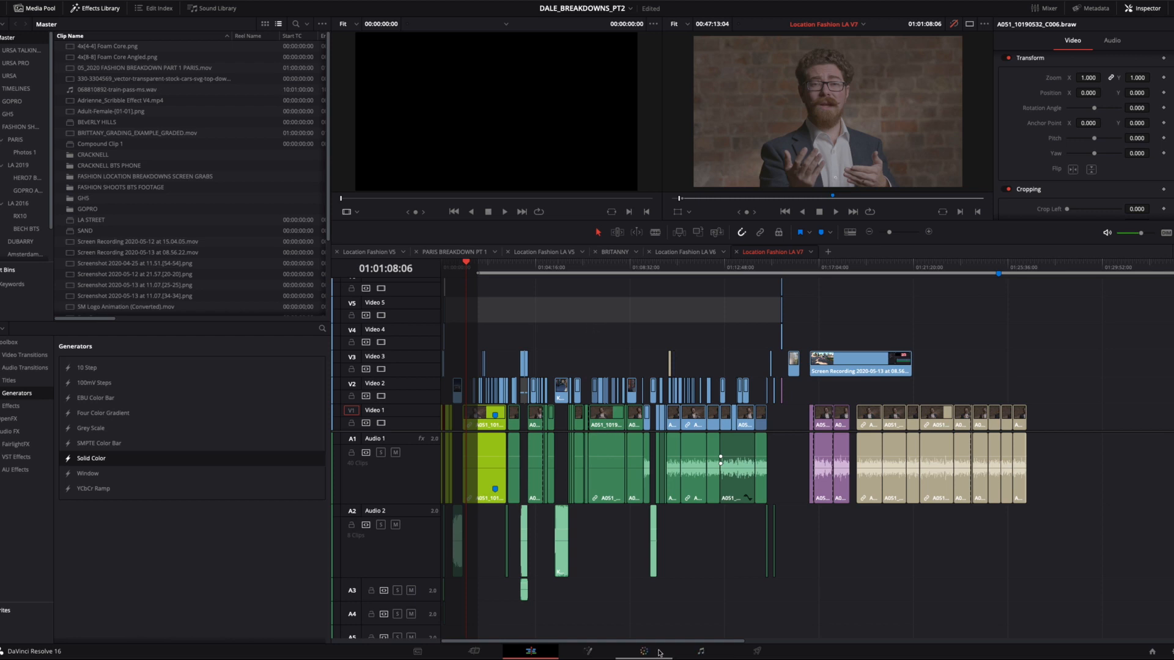
Step: Enter the Color page, then preview talking-head takes 16 and 15 in the viewer
{"action": "left_click", "coordinate": [645, 651]}
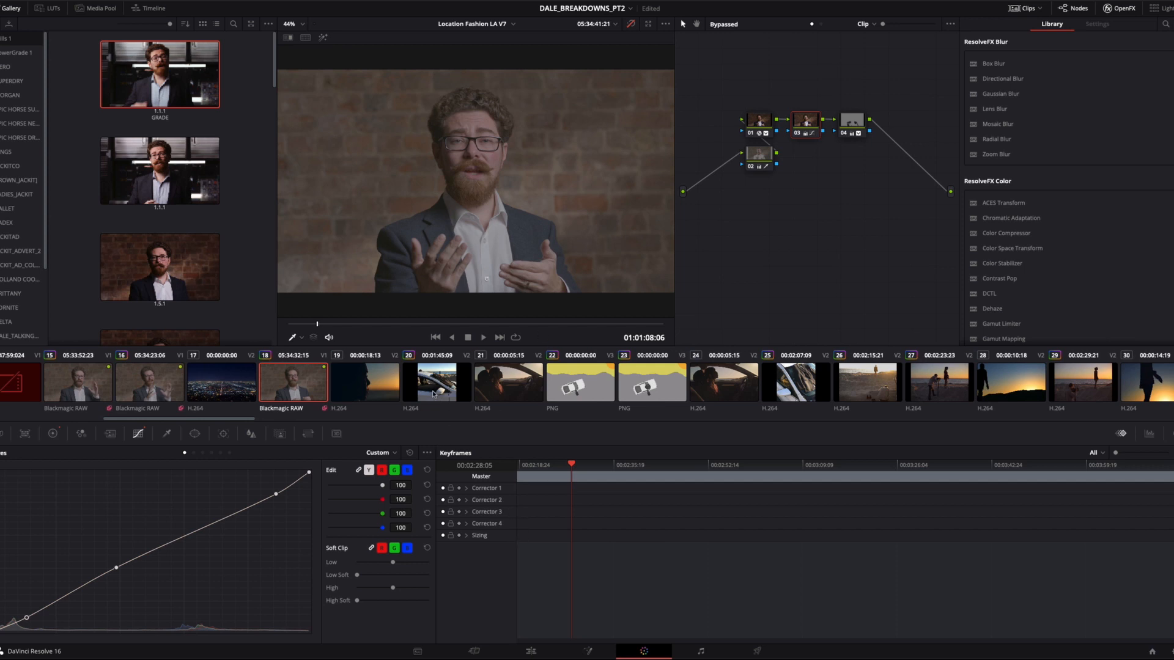
{"action": "mouse_move", "coordinate": [440, 401]}
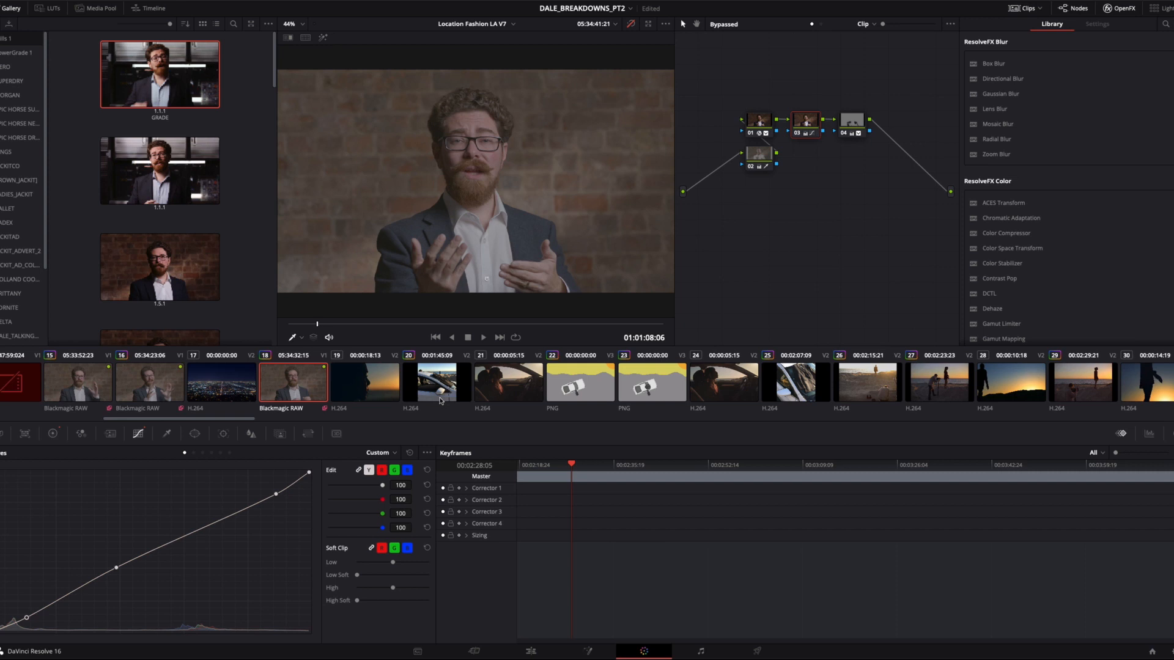
{"action": "mouse_move", "coordinate": [303, 384]}
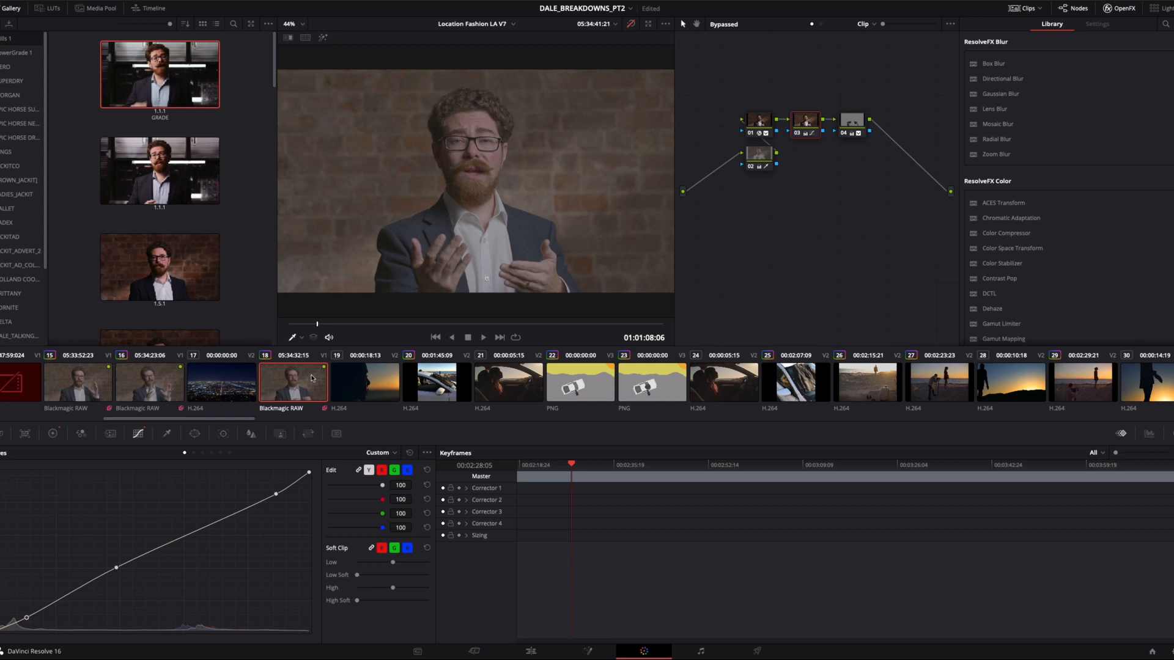
{"action": "mouse_move", "coordinate": [376, 389]}
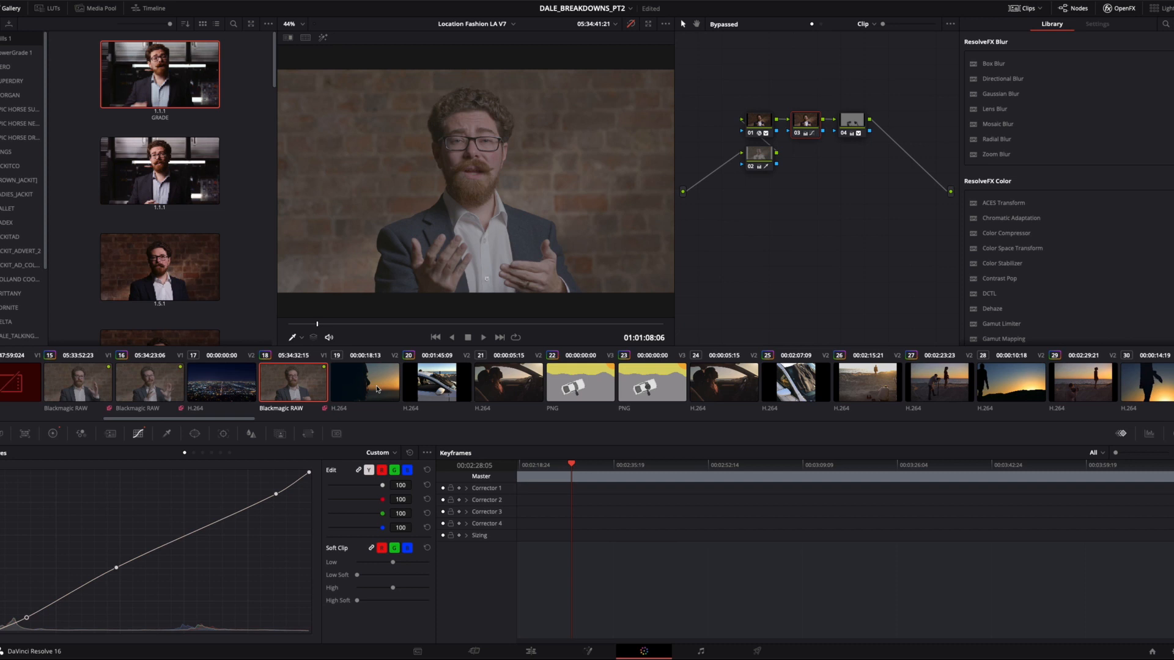
{"action": "mouse_move", "coordinate": [356, 393]}
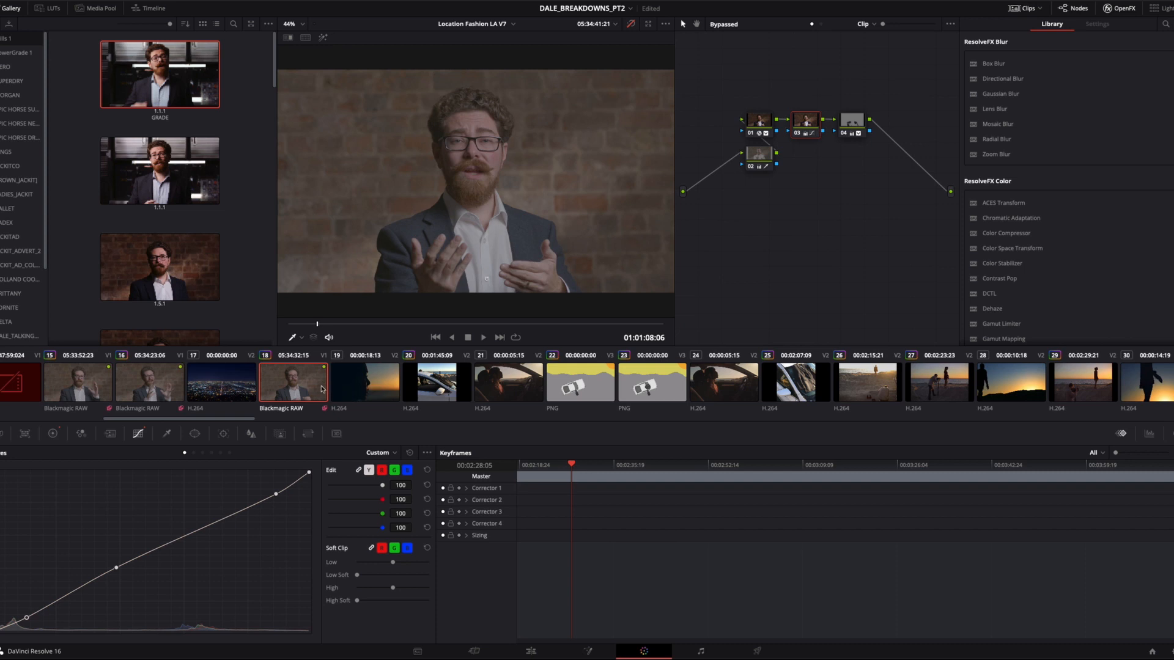
{"action": "mouse_move", "coordinate": [313, 387]}
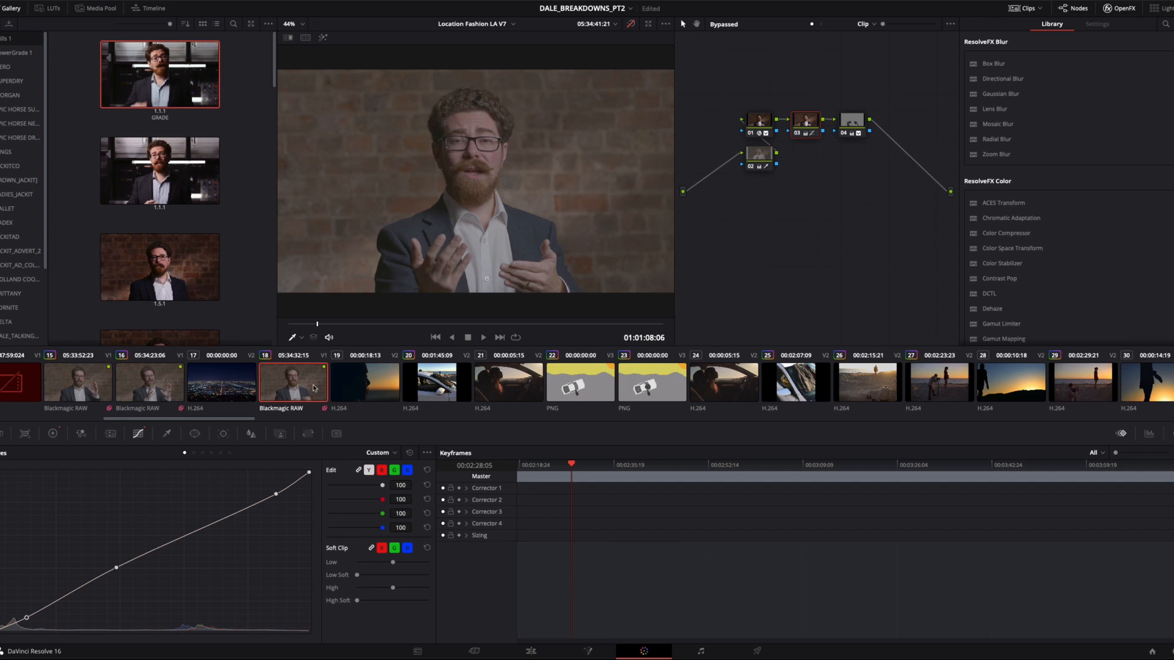
{"action": "left_click", "coordinate": [150, 382]}
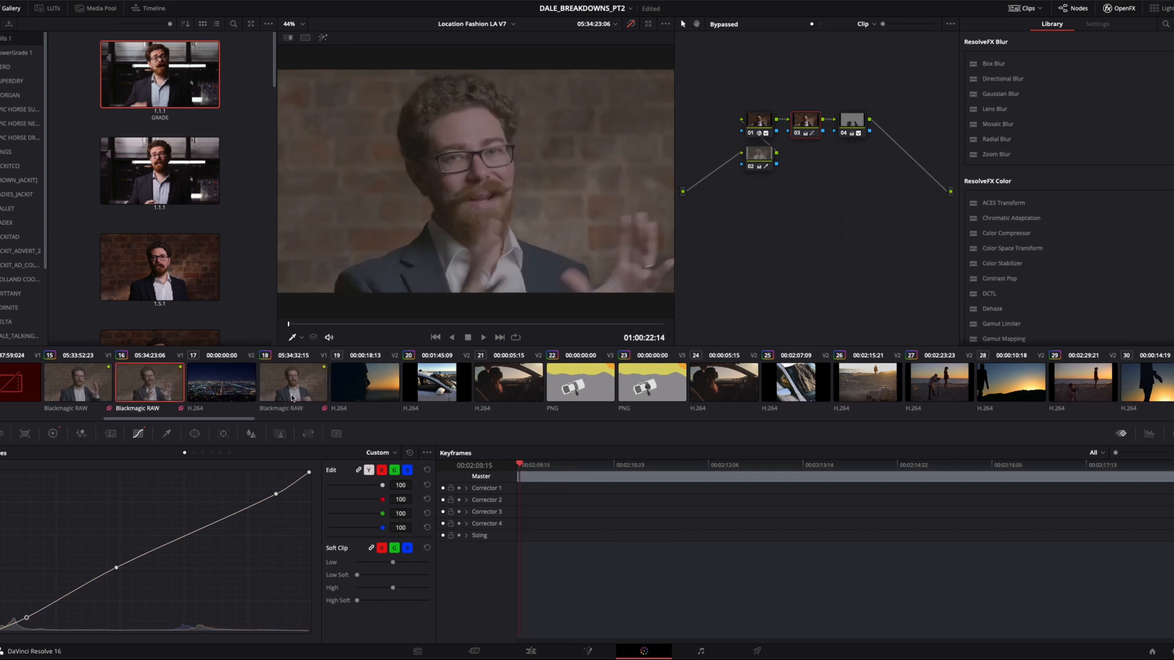
{"action": "left_click", "coordinate": [74, 383]}
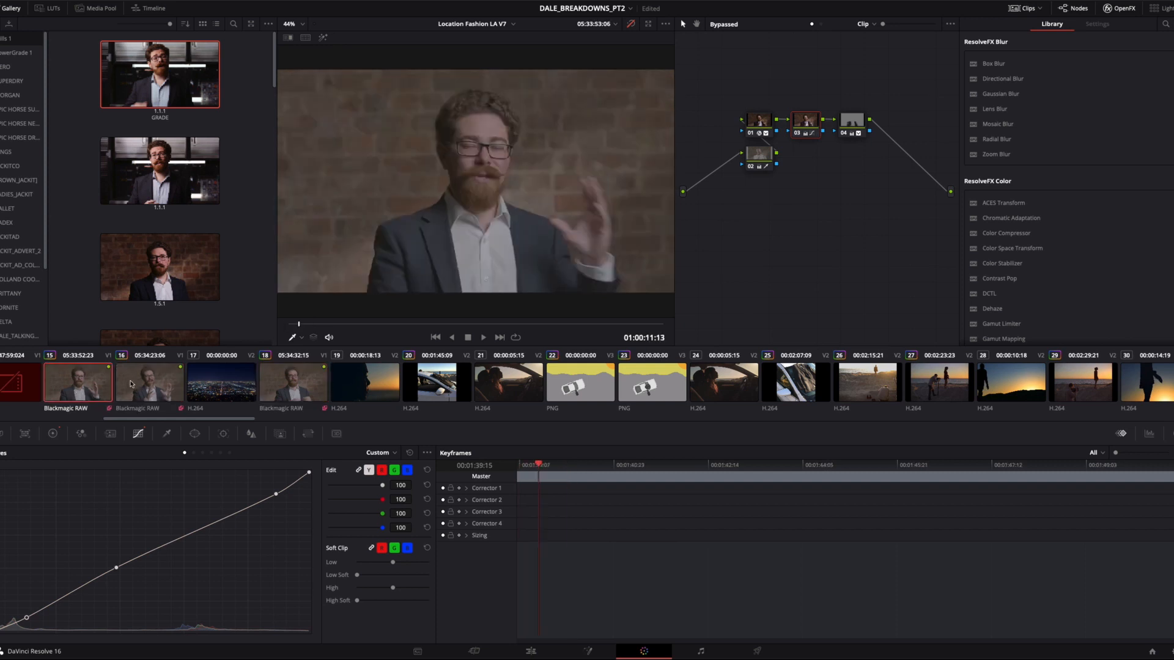
{"action": "left_click", "coordinate": [292, 382]}
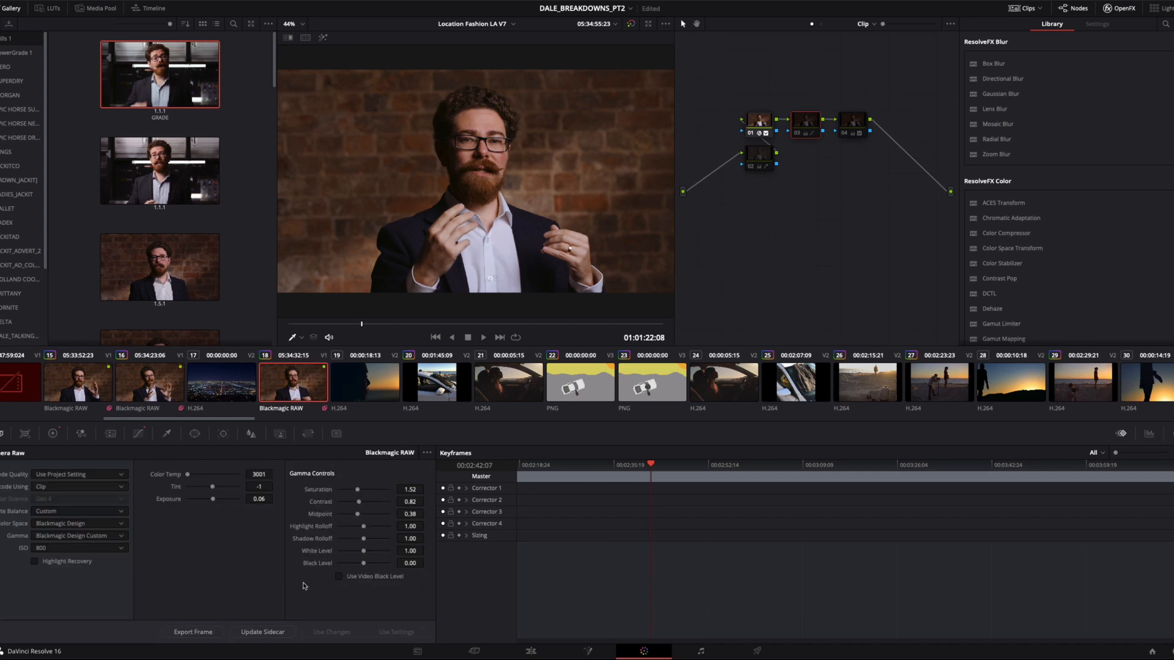
{"action": "mouse_move", "coordinate": [20, 464]}
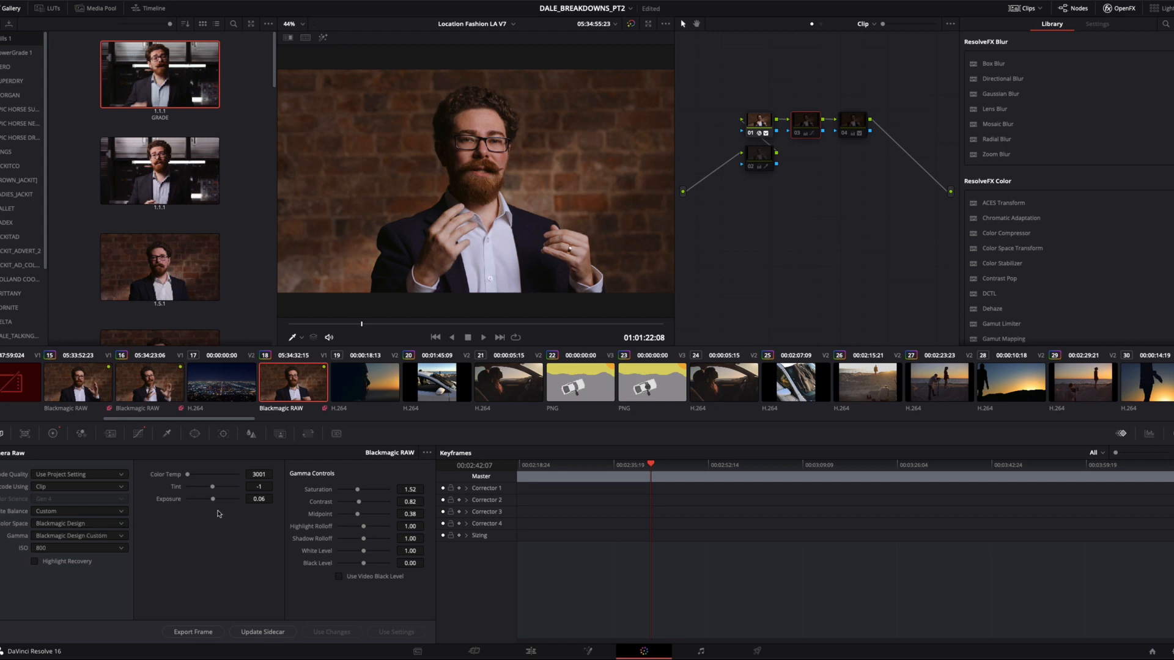
{"action": "mouse_move", "coordinate": [396, 490]}
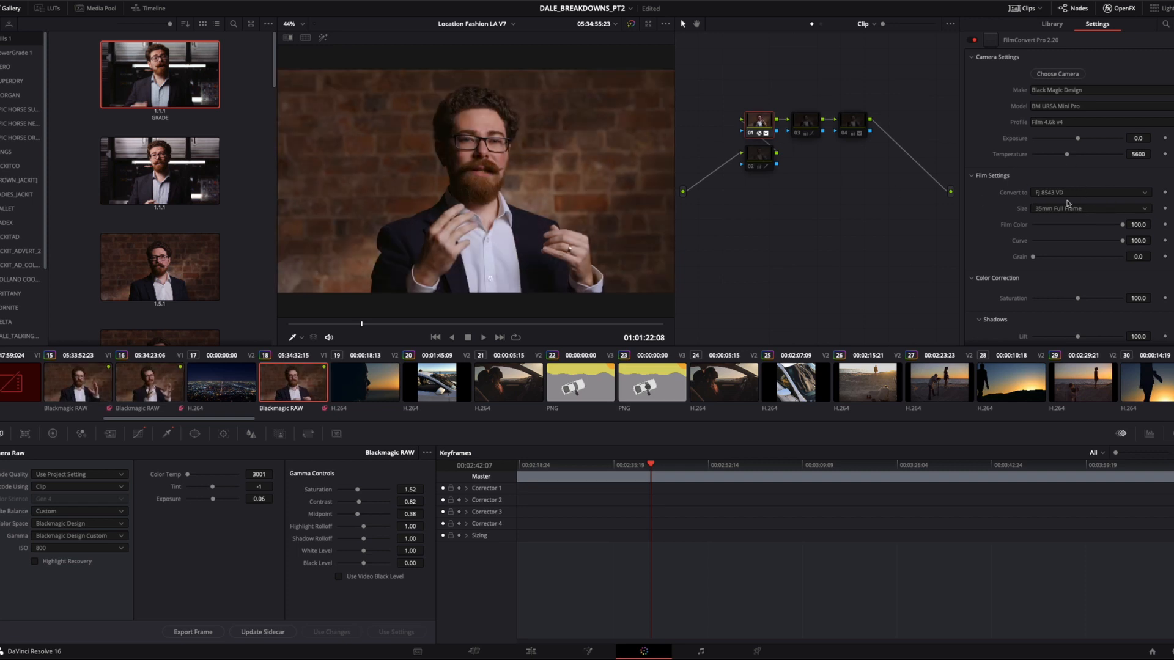
Step: Scroll the FilmConvert Pro settings to review the FJ 8543 VD stock options
{"action": "scroll", "scroll_direction": "down", "scroll_amount": 3}
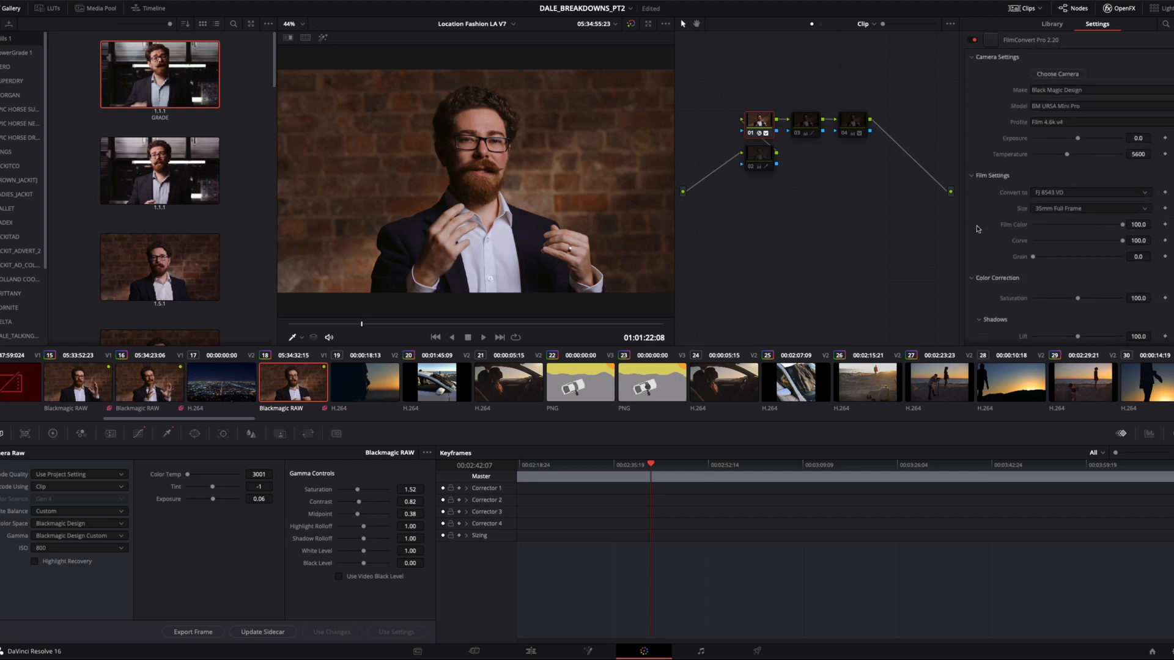
{"action": "mouse_move", "coordinate": [814, 255]}
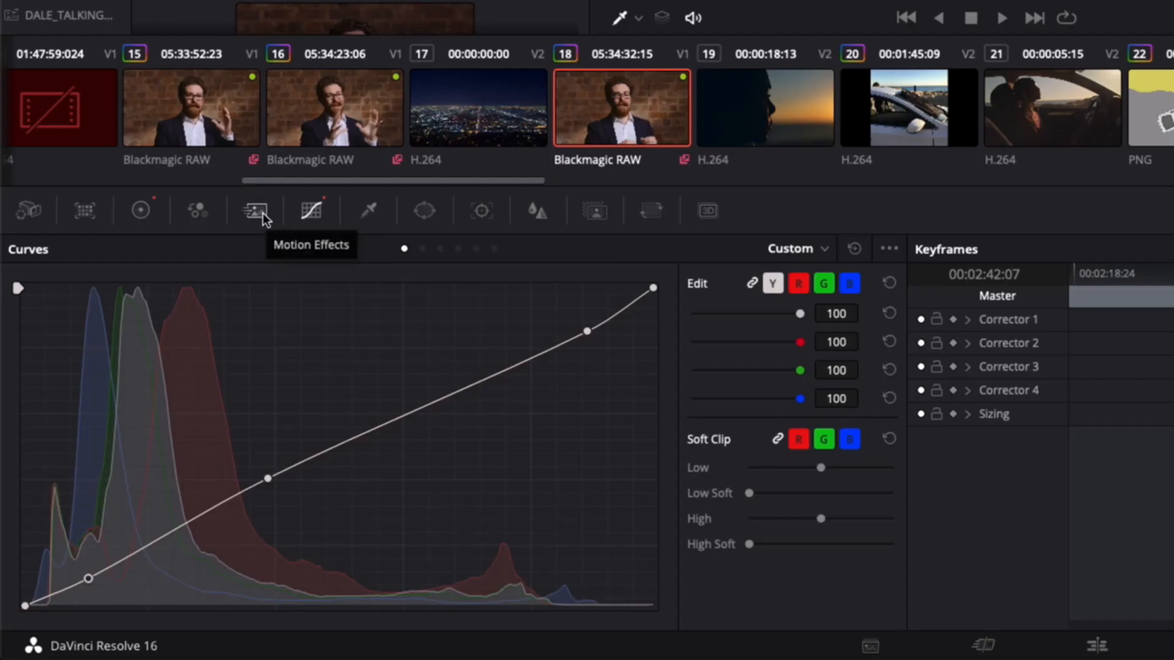
Step: Select node 02 after reviewing node 03's custom contrast curve
{"action": "left_click", "coordinate": [141, 210]}
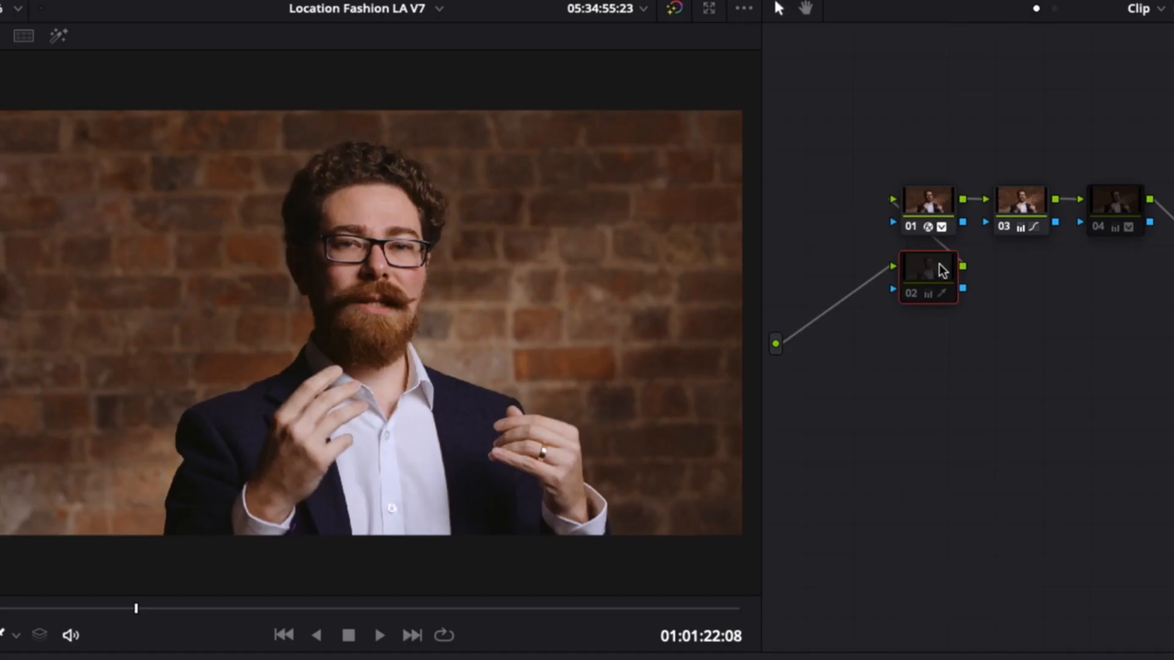
{"action": "mouse_move", "coordinate": [940, 270]}
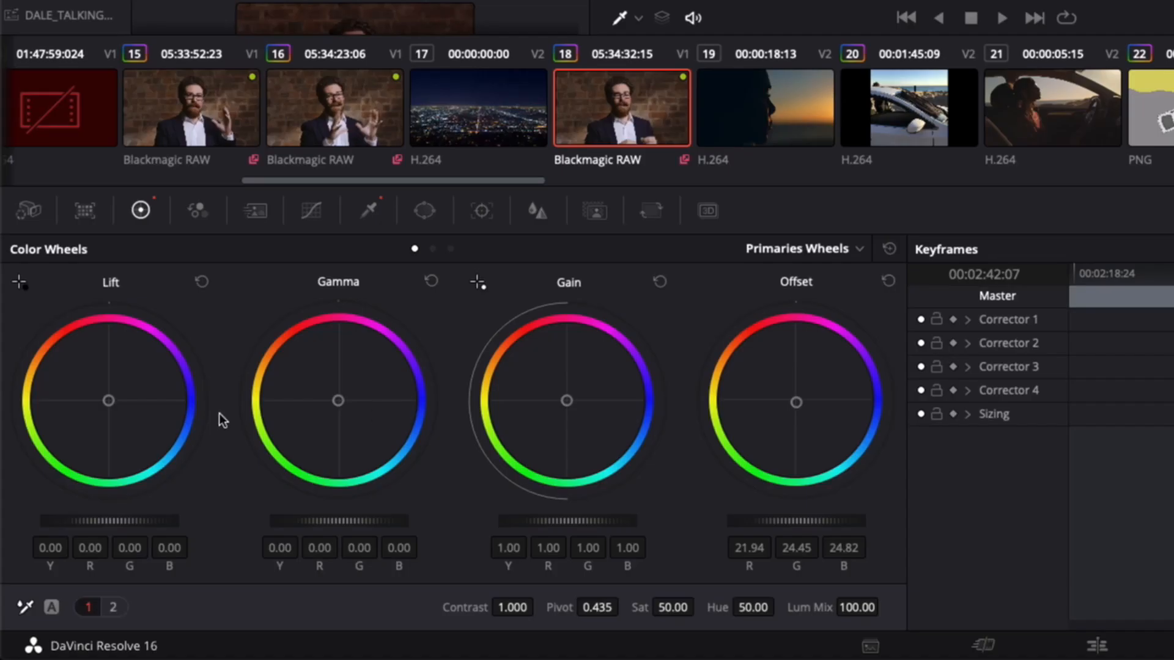
{"action": "mouse_move", "coordinate": [277, 425]}
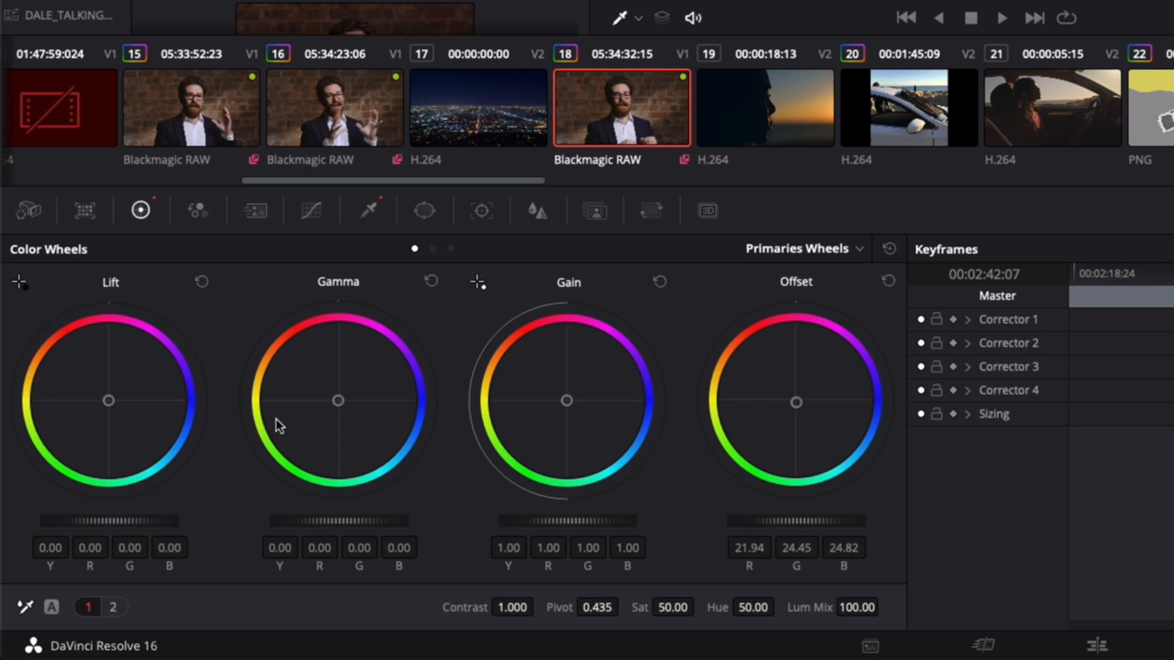
Step: Show node 02's HSL qualifier isolating the subject's skin tones
{"action": "left_click", "coordinate": [368, 210]}
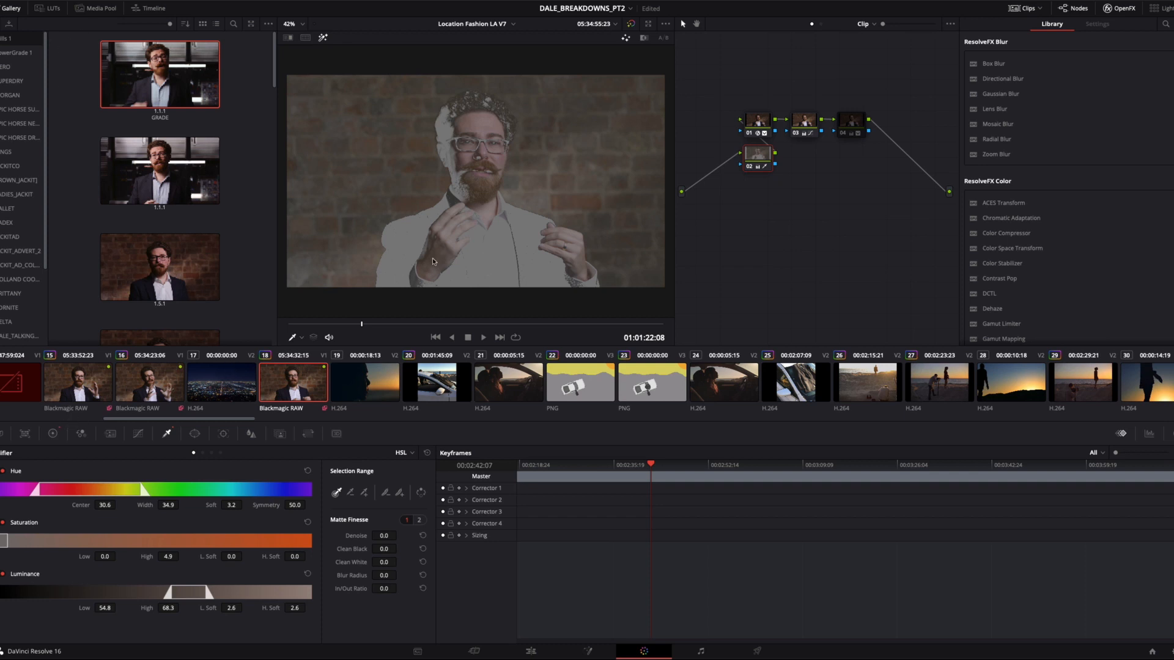
Step: Display node 04's jacket matte in Highlight mode
{"action": "left_click", "coordinate": [851, 121]}
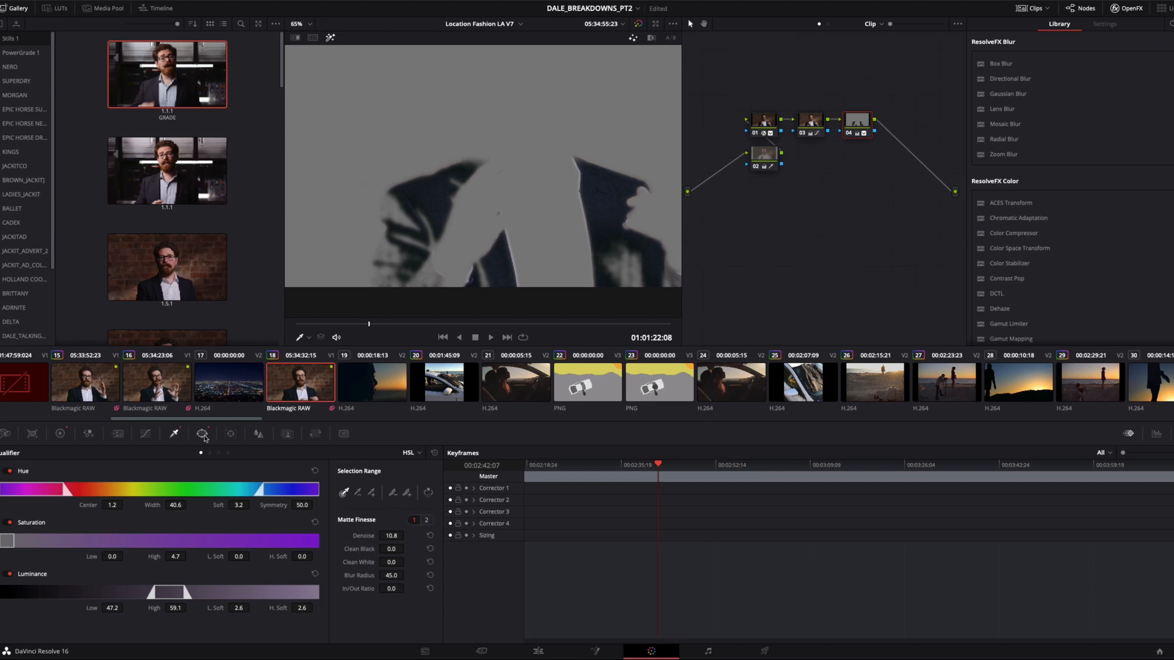
Step: Show node 04's soft circle power window around the presenter's face
{"action": "left_click", "coordinate": [202, 434]}
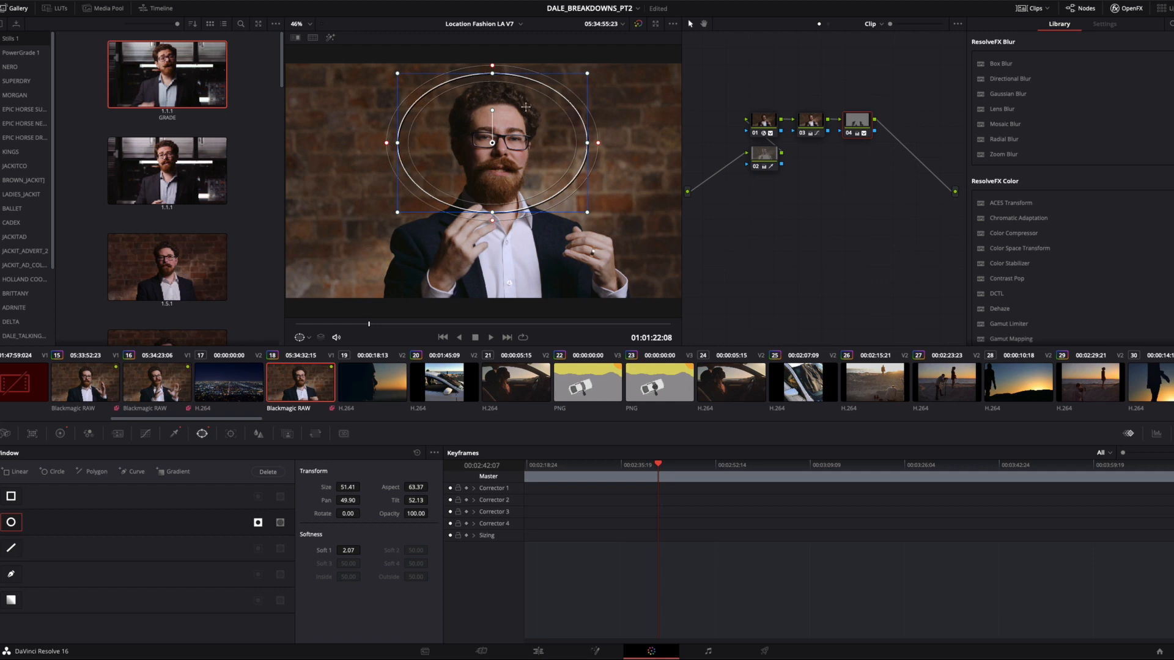
{"action": "mouse_move", "coordinate": [504, 120]}
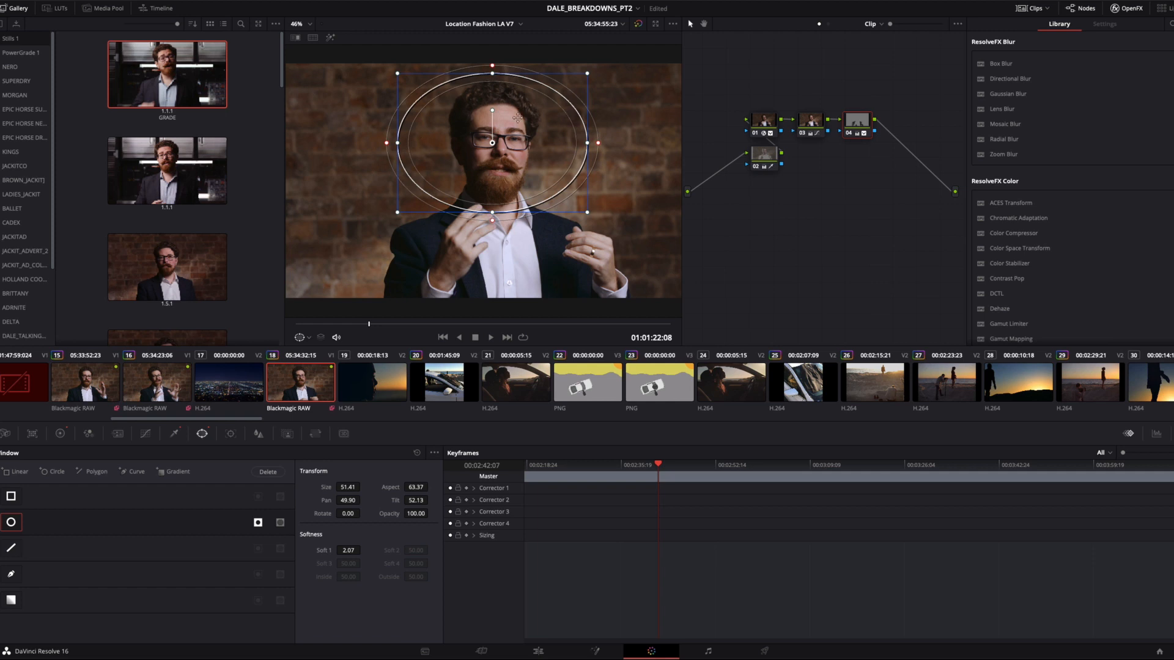